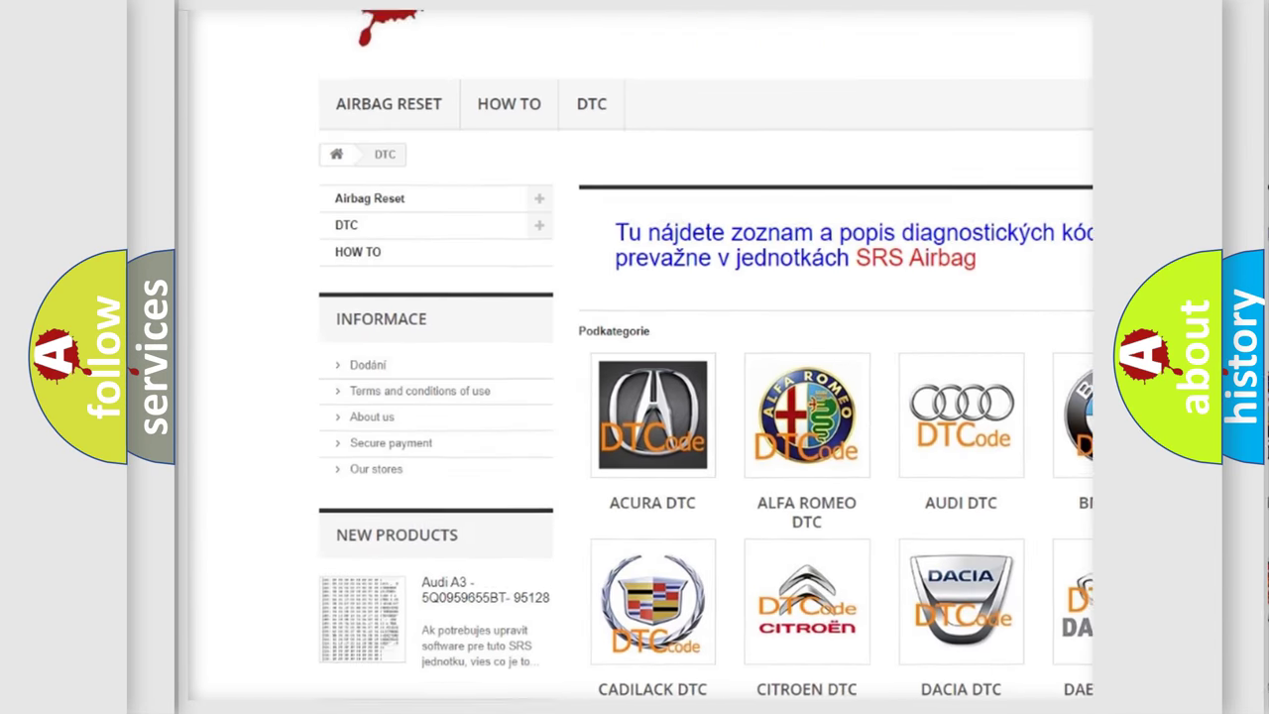
pyautogui.scroll(-3)
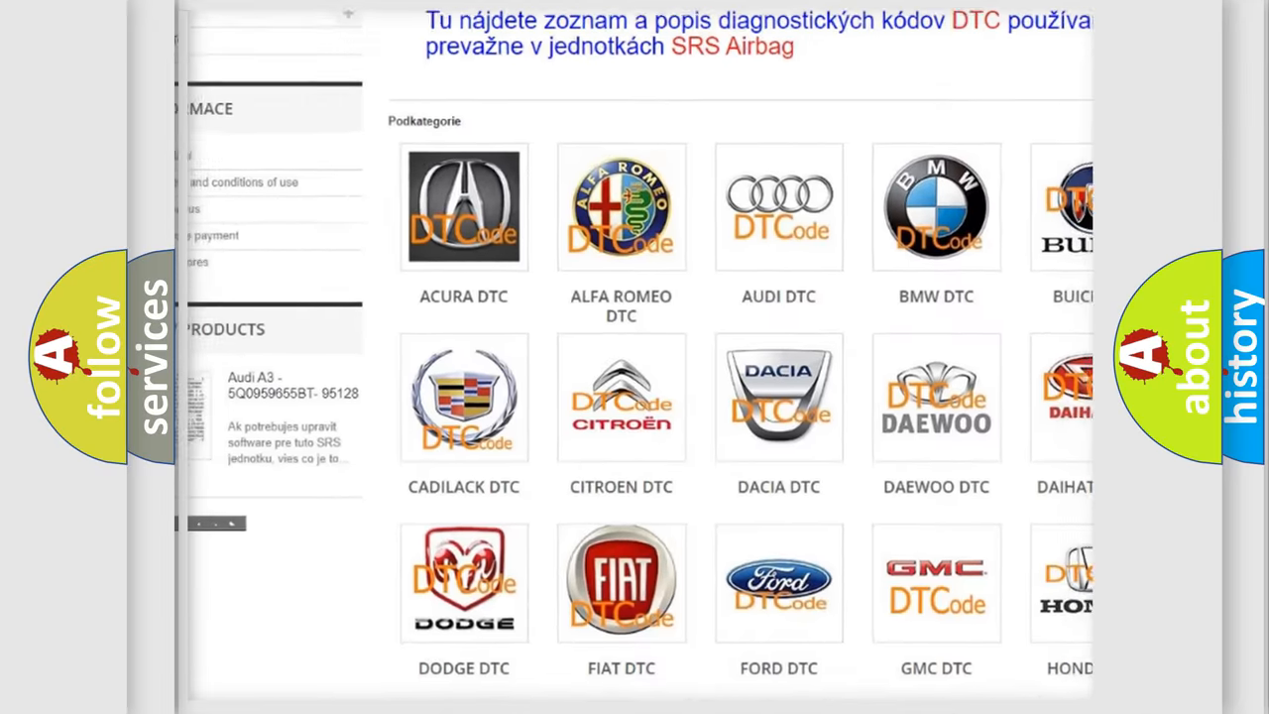
pyautogui.scroll(-3)
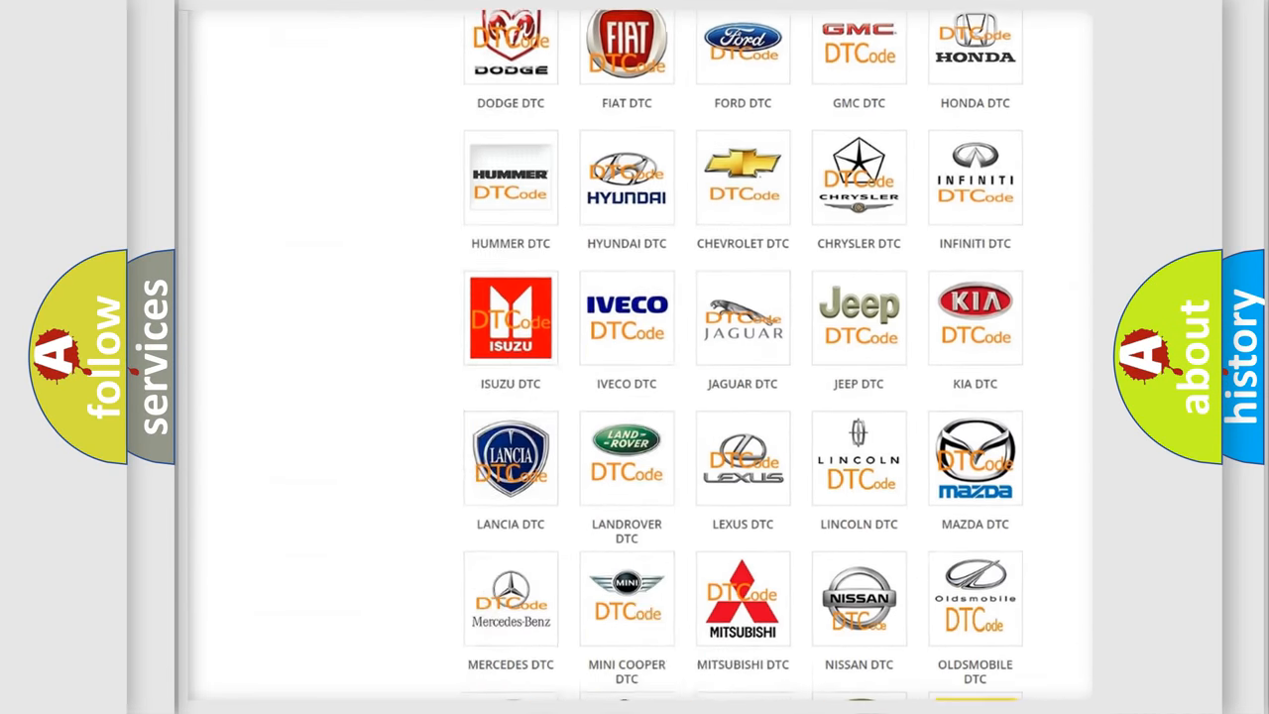
pyautogui.scroll(-3)
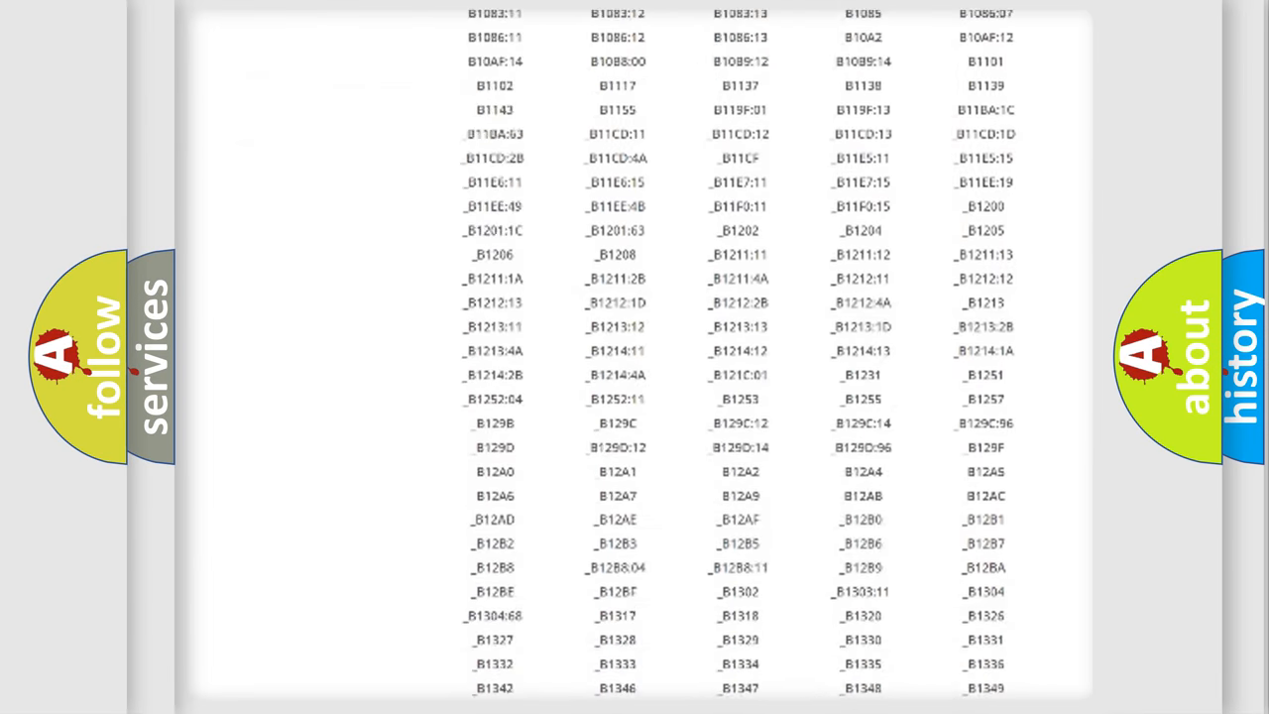
pyautogui.scroll(-3)
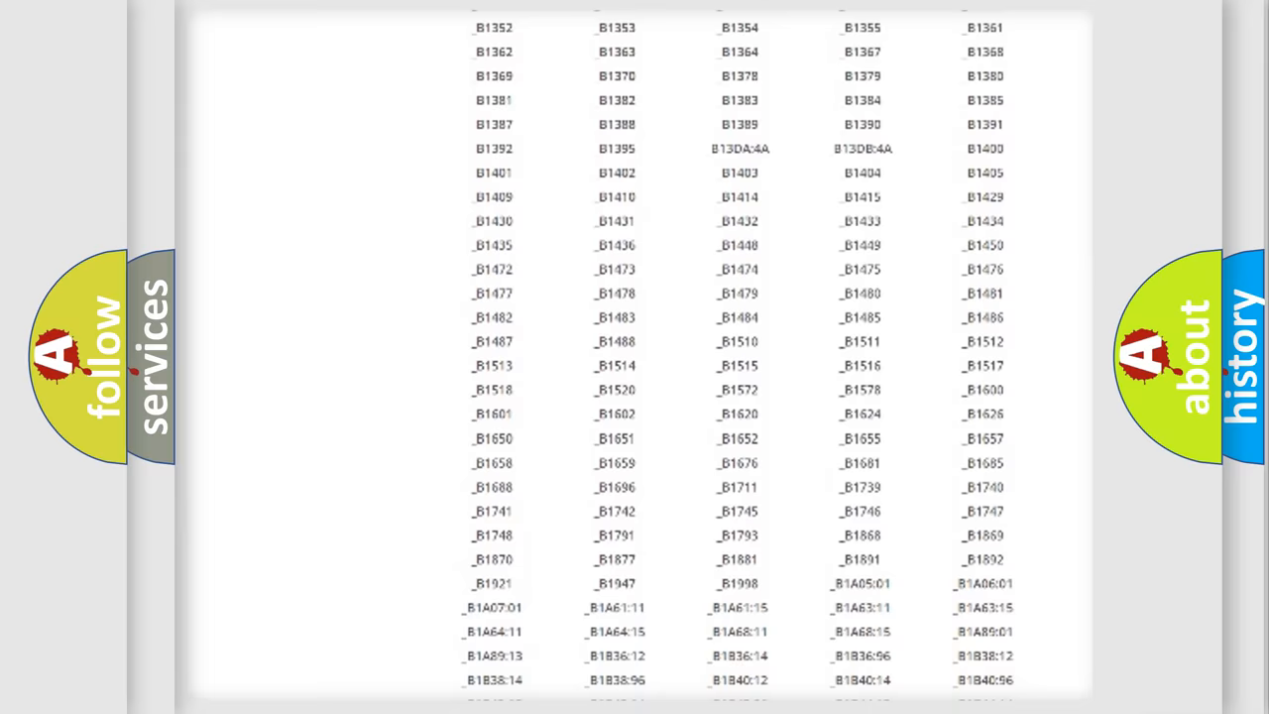